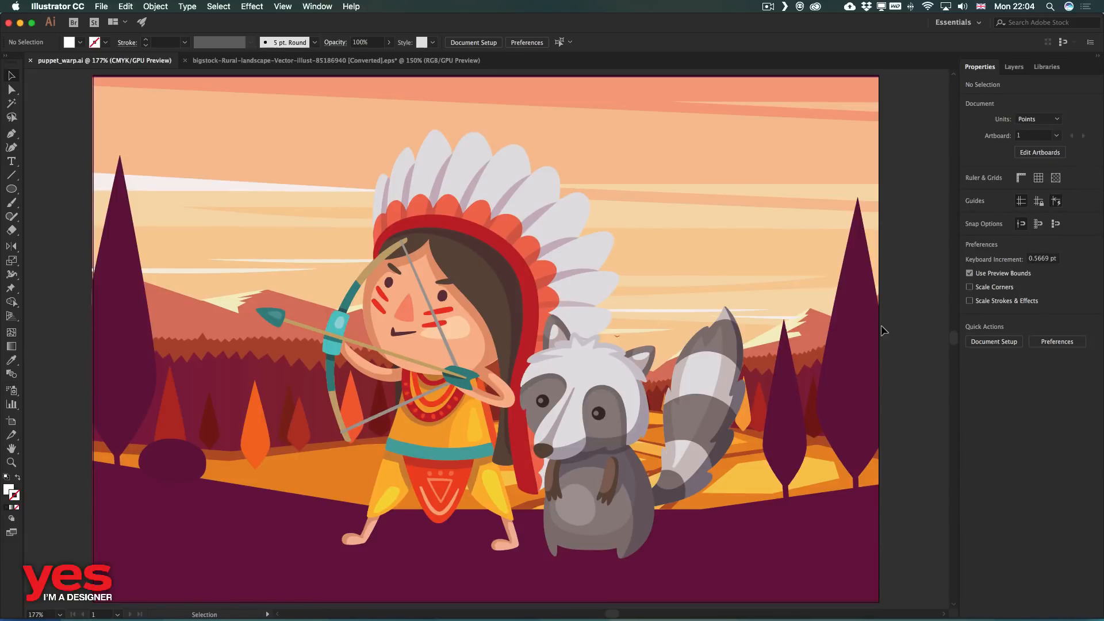
Step: Select the archer girl group on the artboard
click(418, 282)
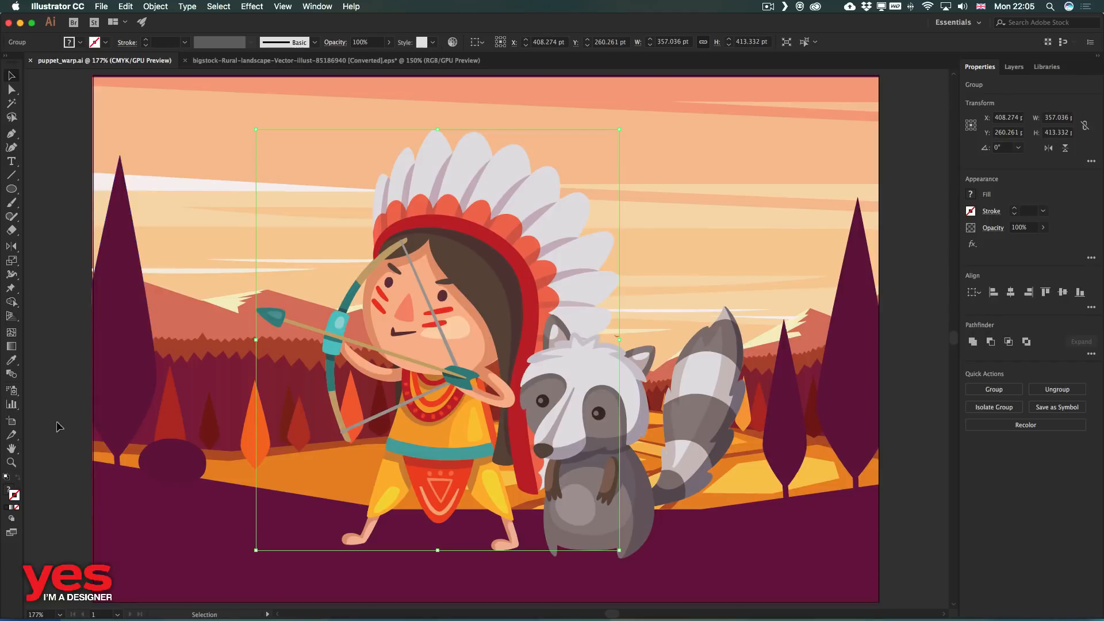
mouse_move(10, 294)
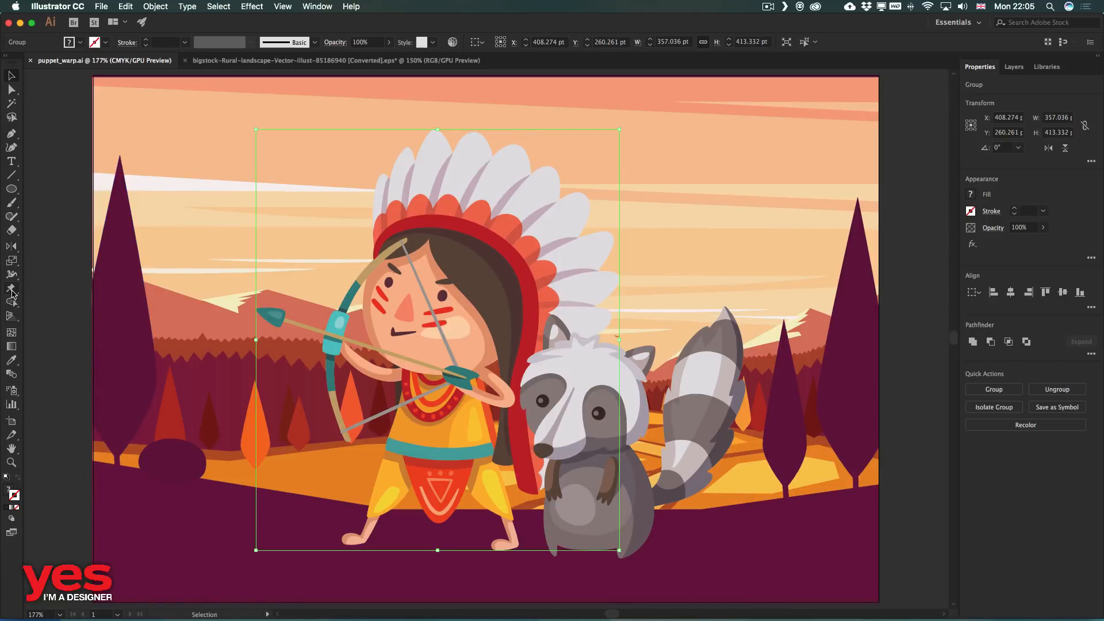
Step: Activate the Puppet Warp tool from the Free Transform flyout
click(12, 288)
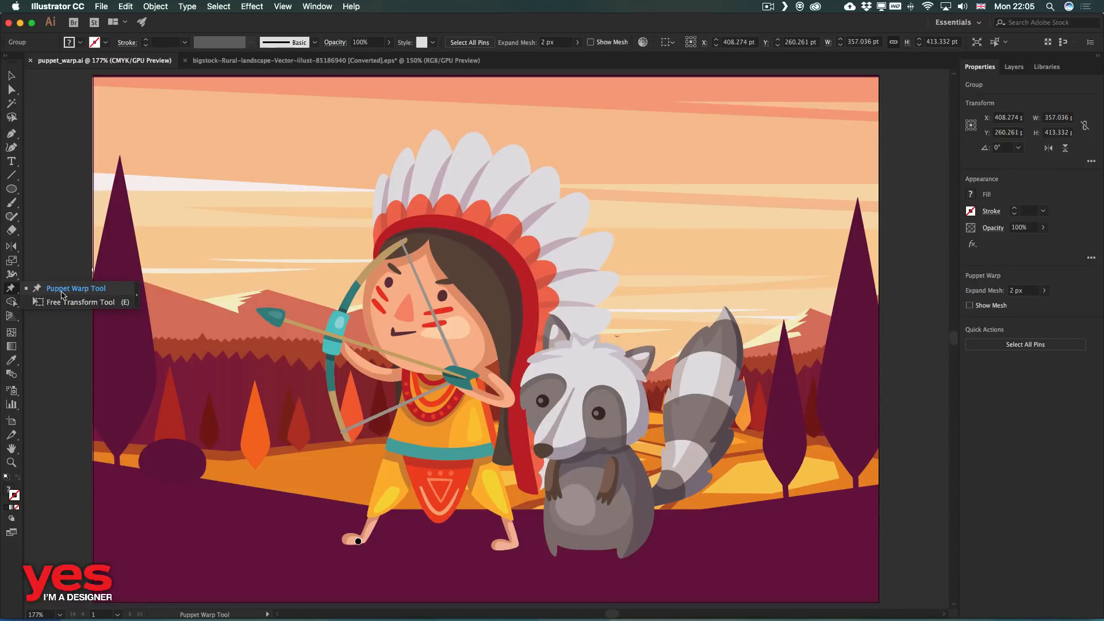
mouse_move(115, 291)
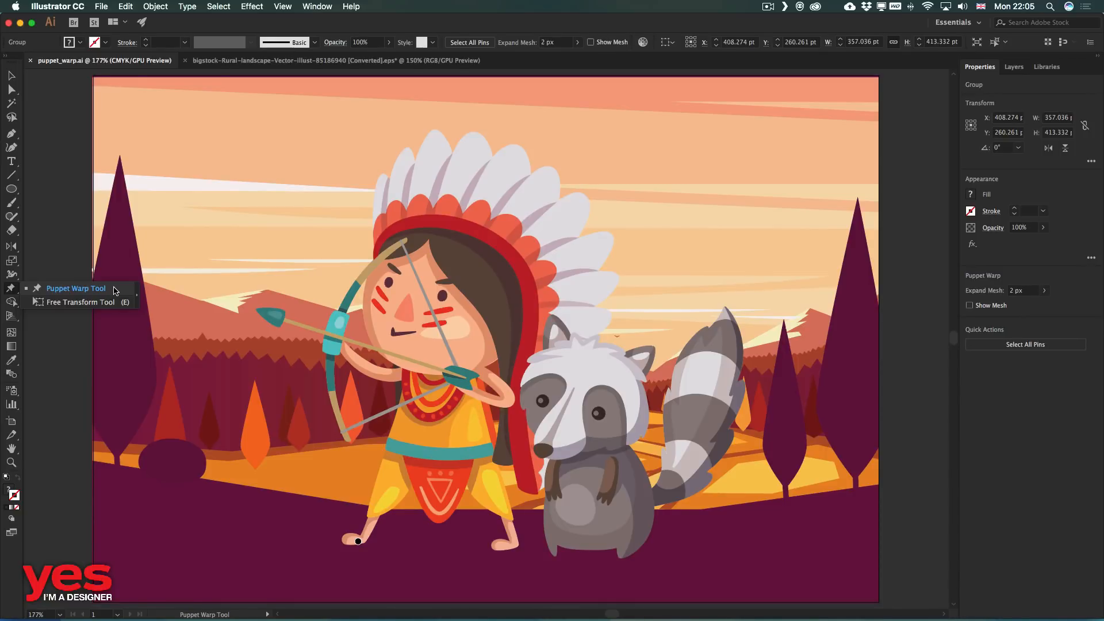
click(125, 7)
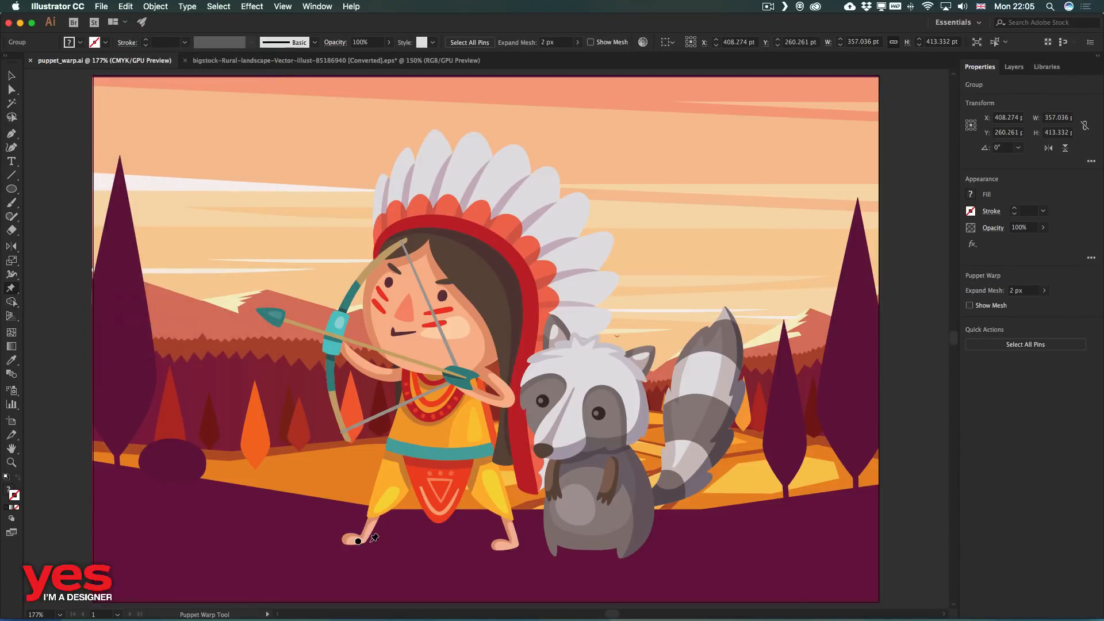
Step: Pin the girl's foot and drag the upper pins so her bow aims up at the sky
click(359, 540)
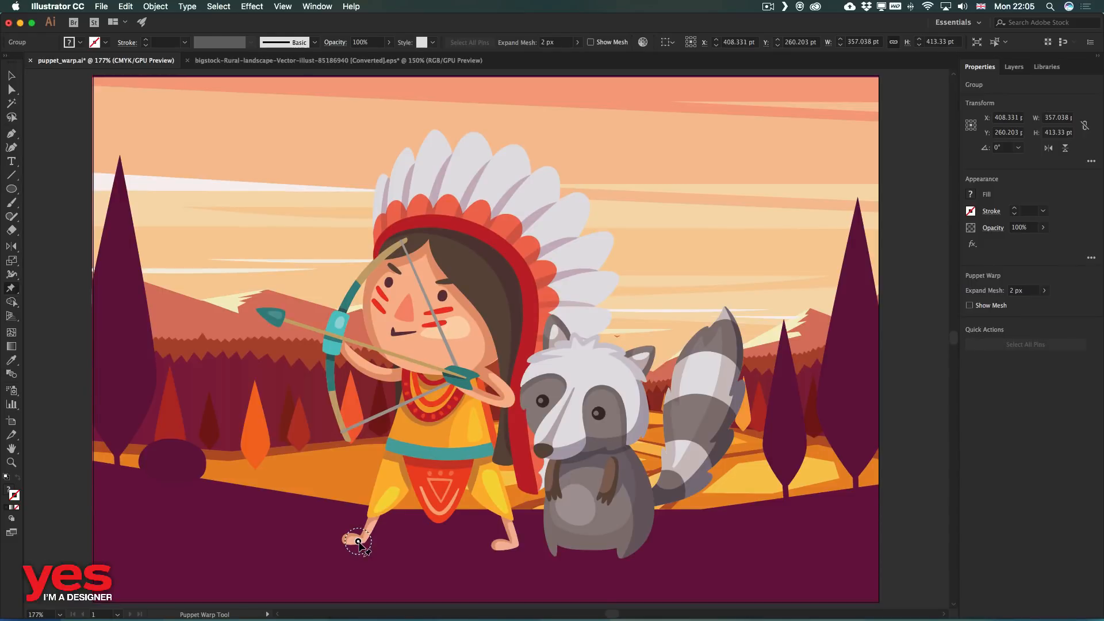
mouse_move(444, 561)
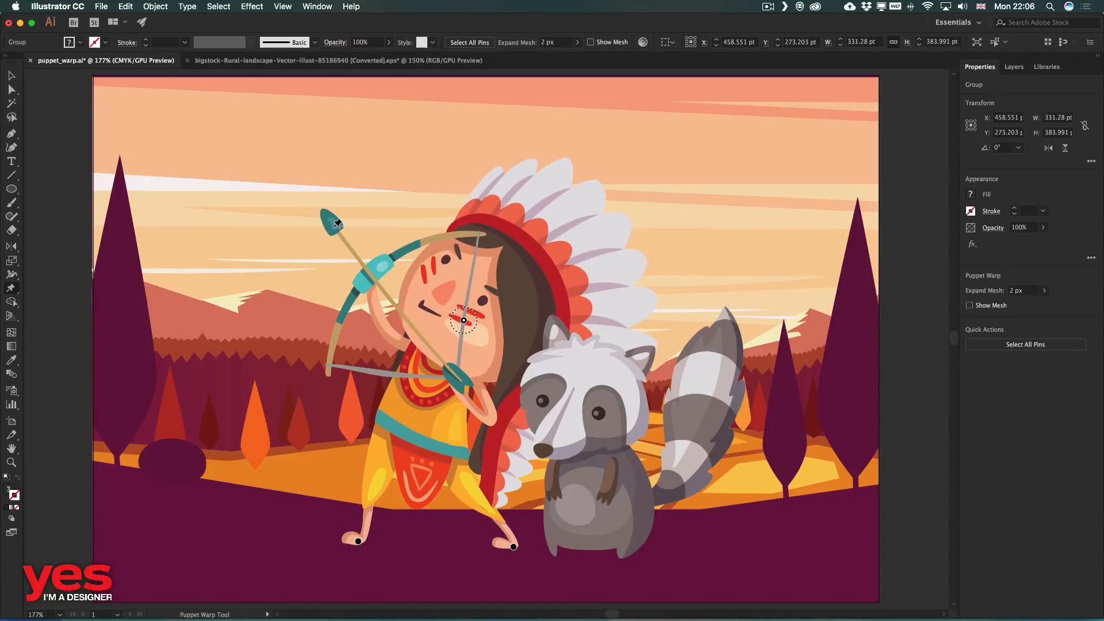
drag(335, 221, 332, 227)
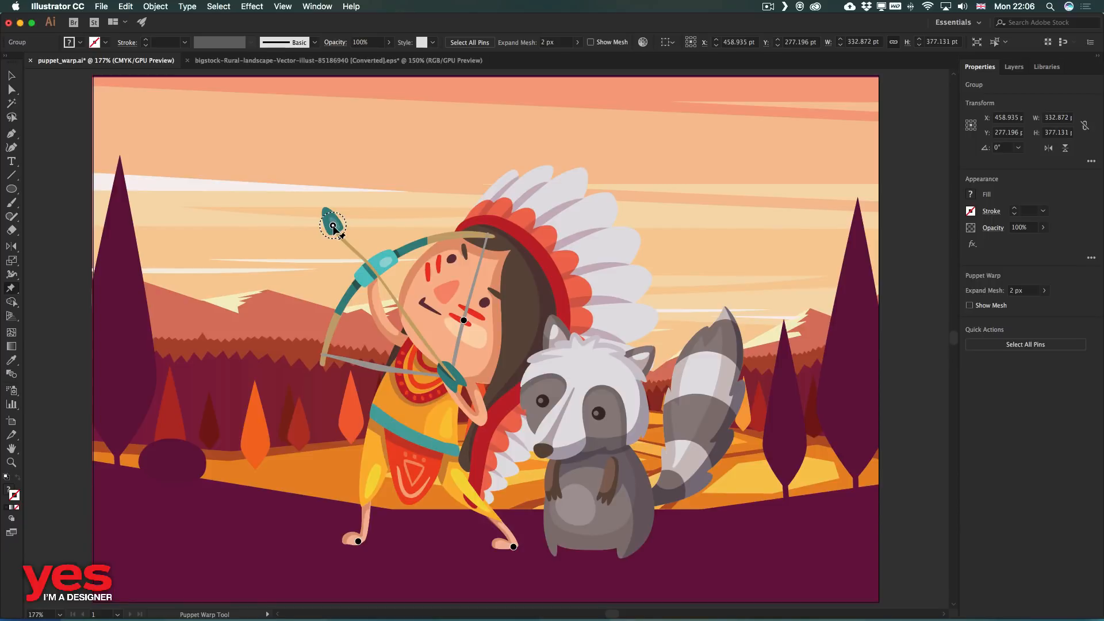
drag(334, 226, 318, 200)
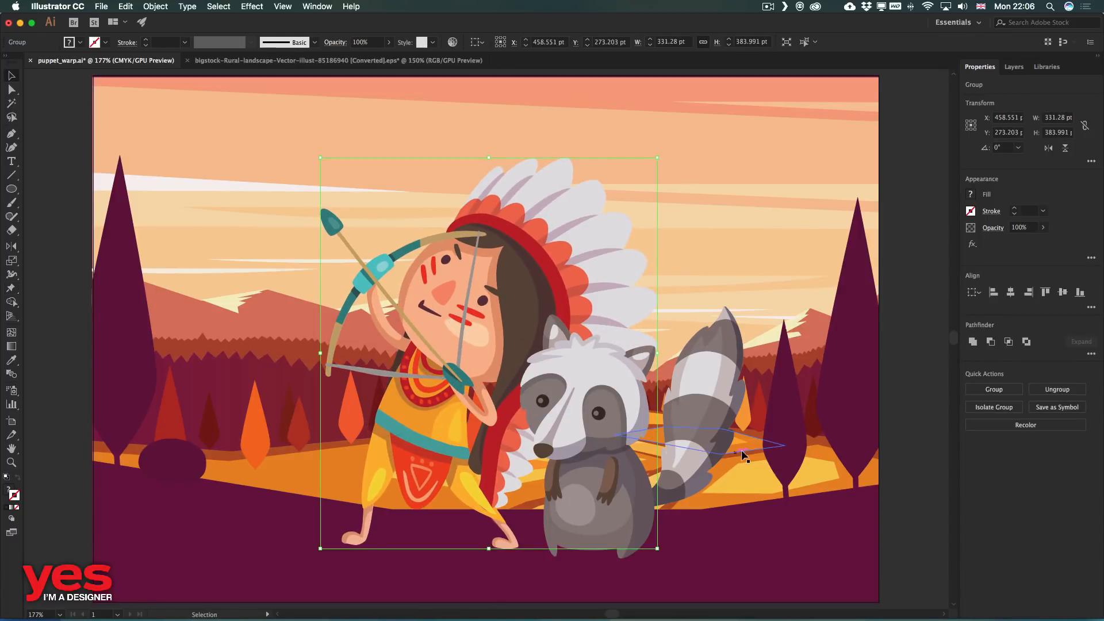
Step: Select the raccoon and pin its foot with Puppet Warp
click(697, 451)
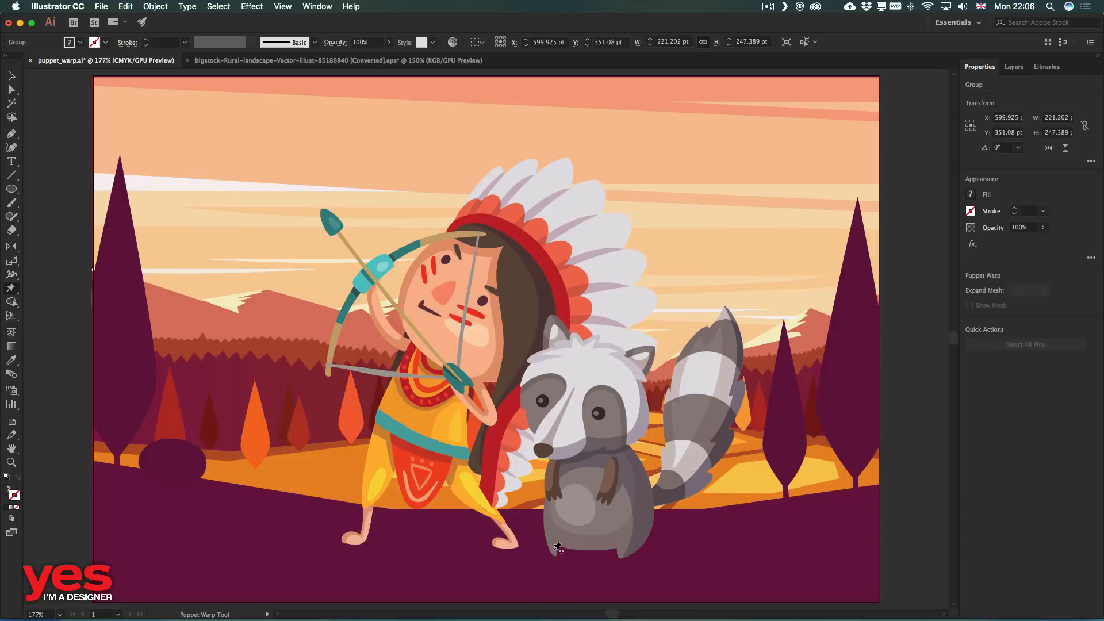
click(623, 551)
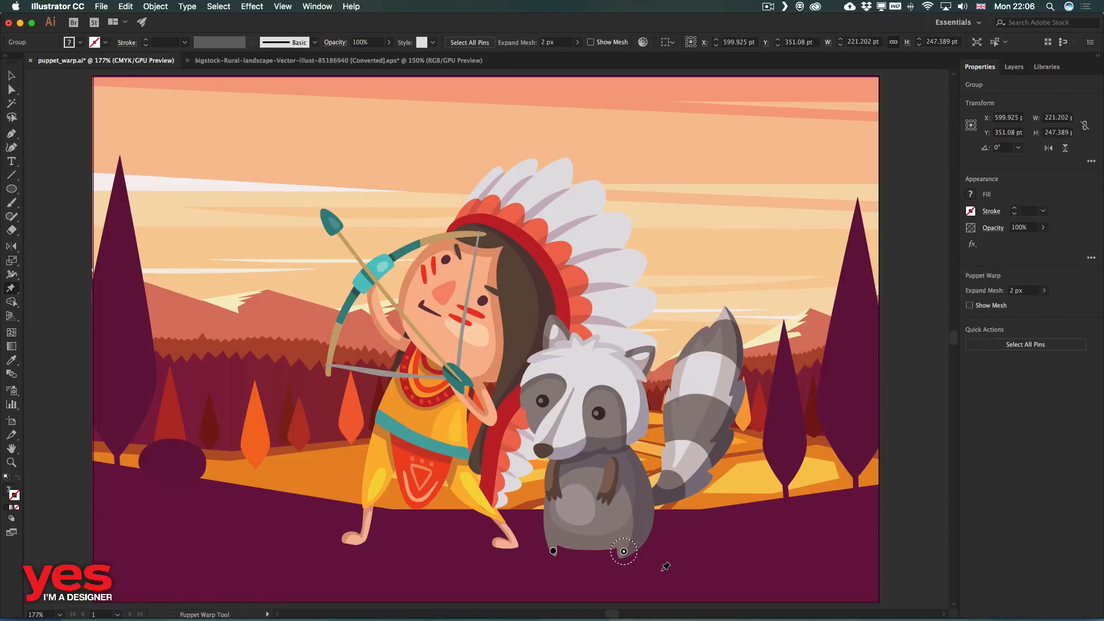
mouse_move(654, 563)
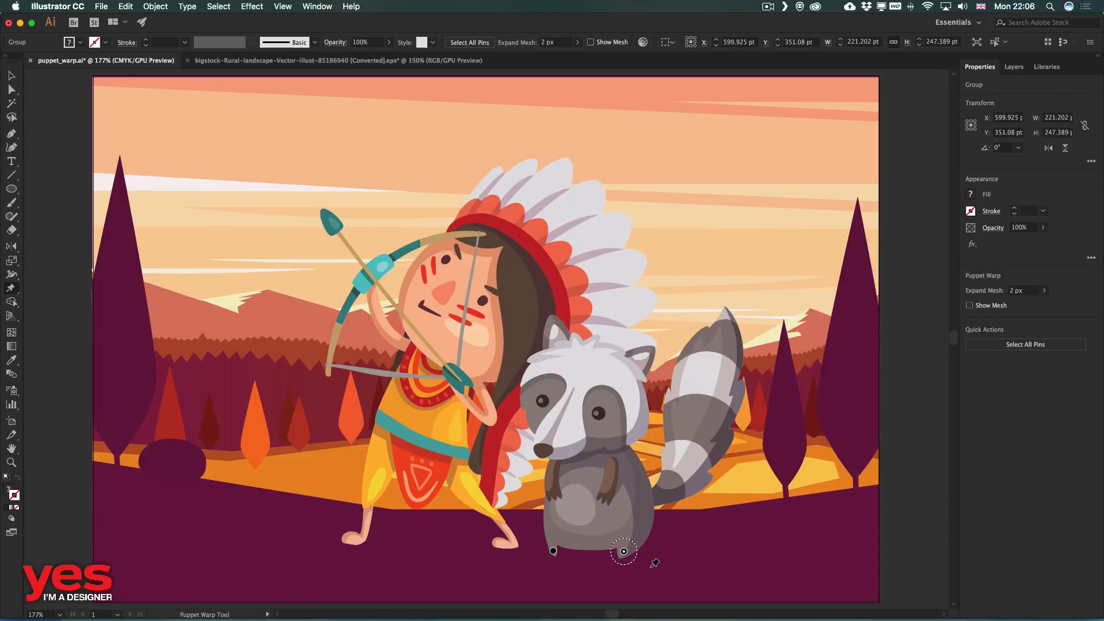
mouse_move(618, 408)
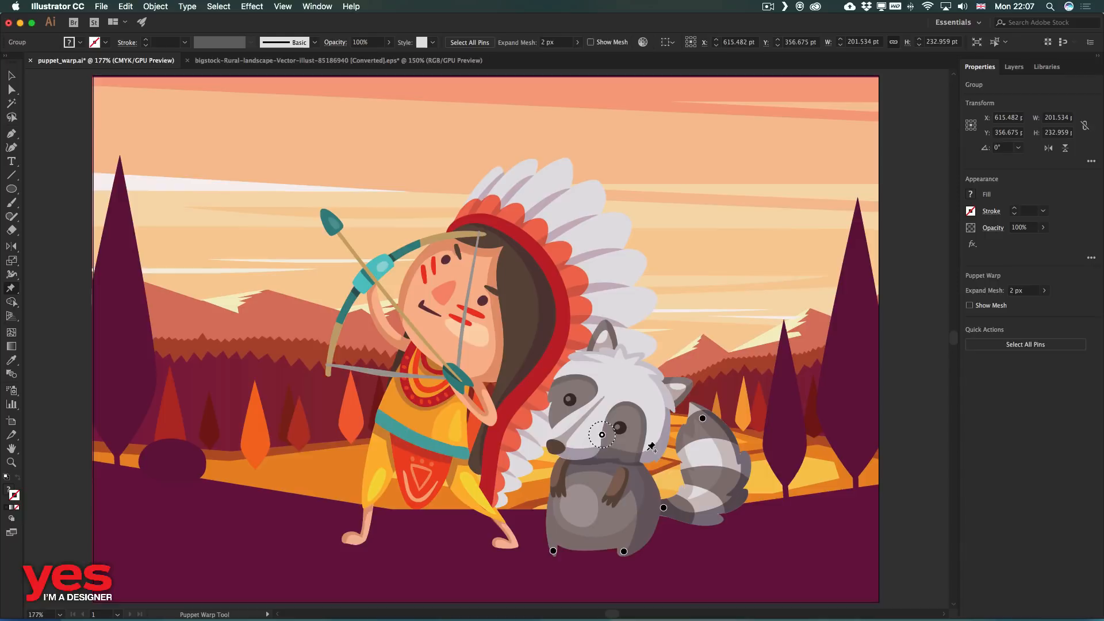
Step: Deselect, reselect the raccoon and return to Puppet Warp to tweak its tail pin
click(11, 76)
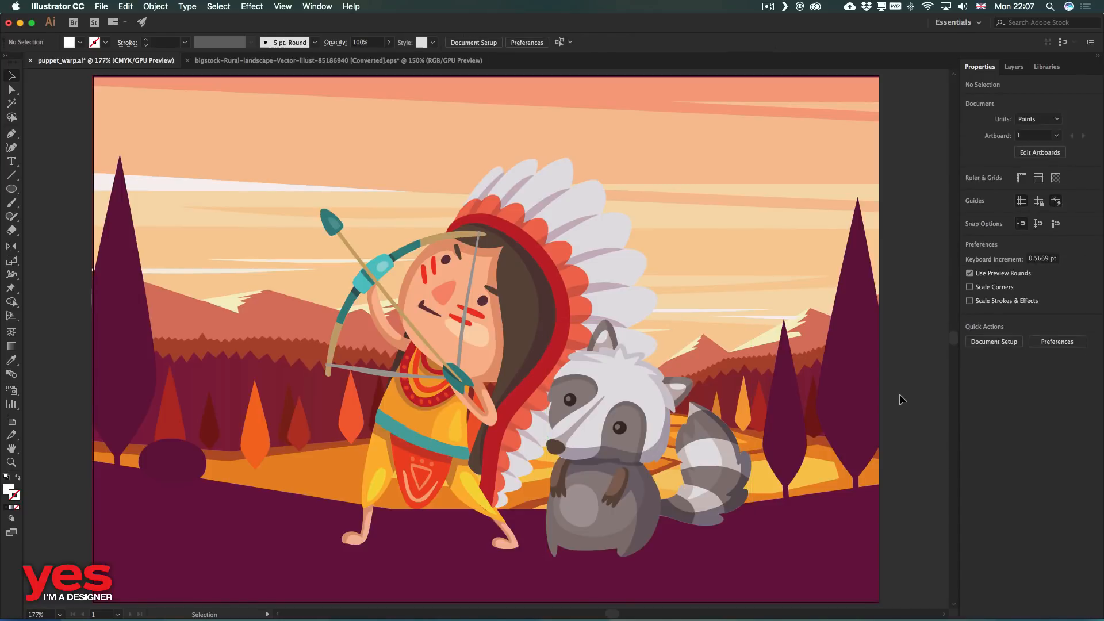
click(597, 458)
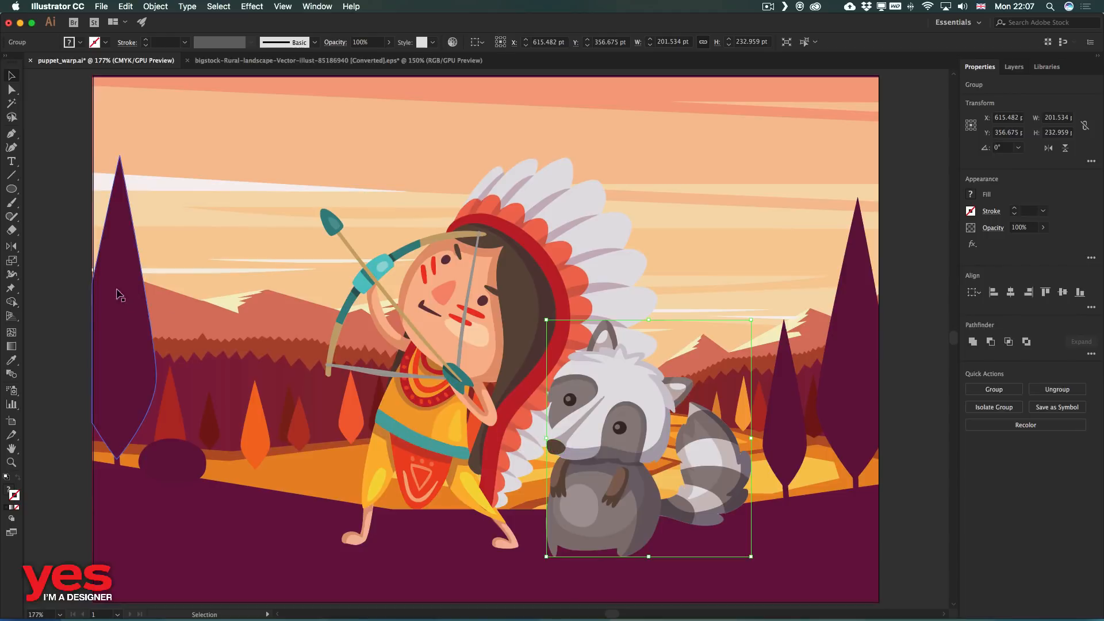
click(10, 275)
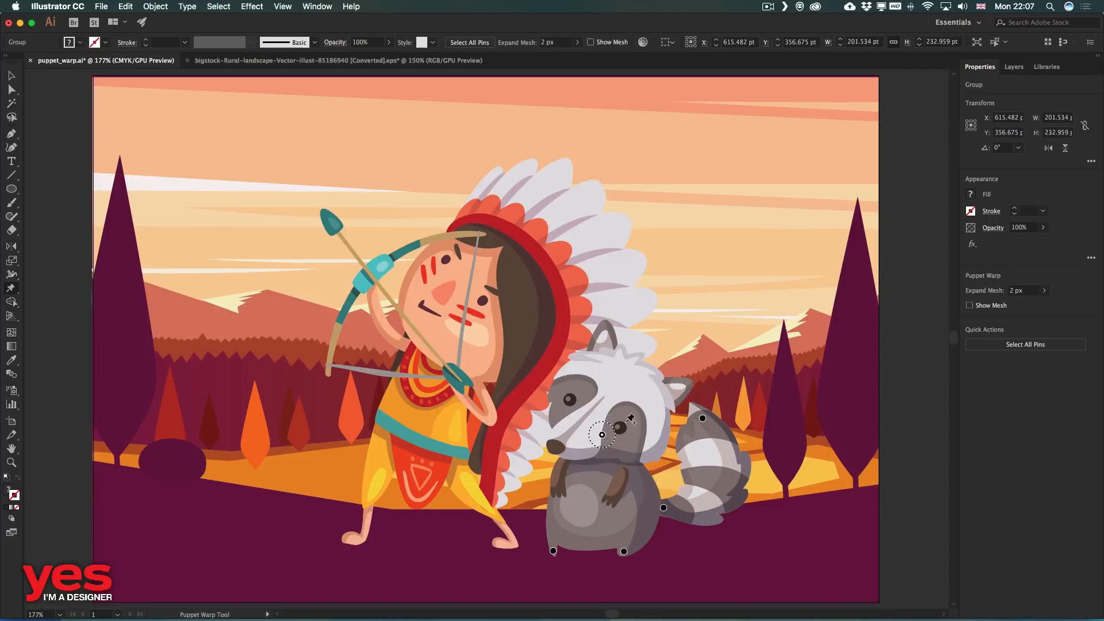
mouse_move(707, 429)
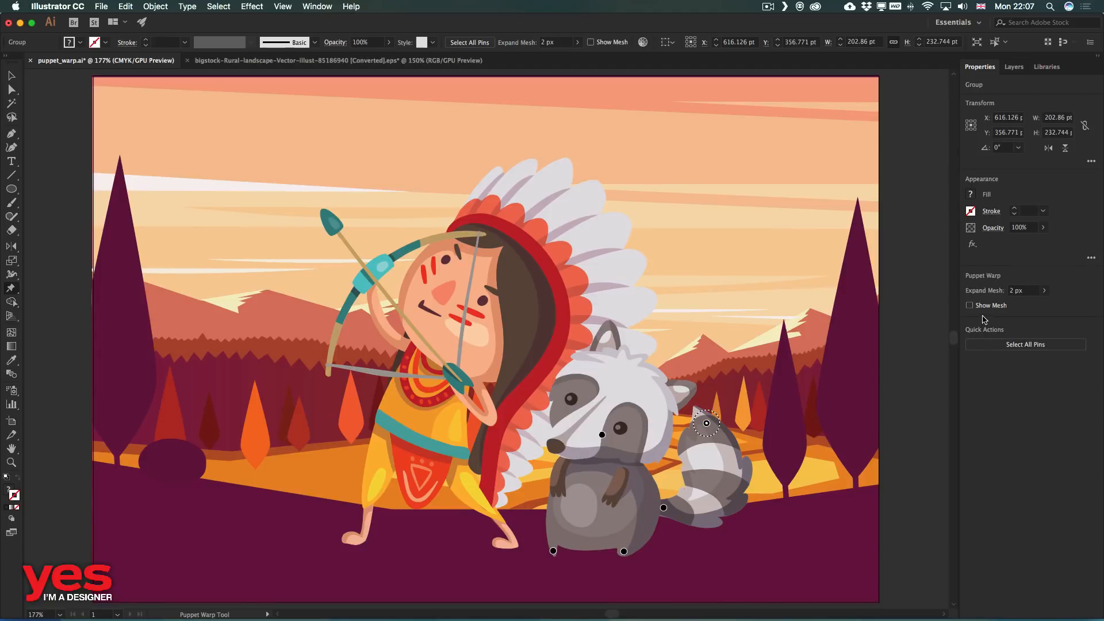
click(970, 304)
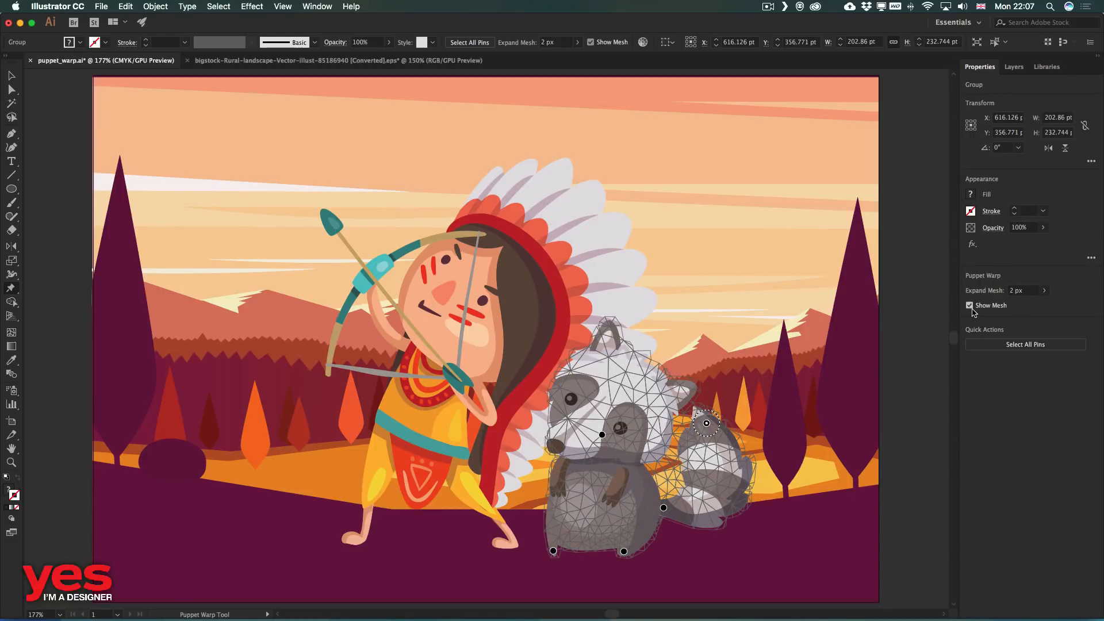
click(970, 304)
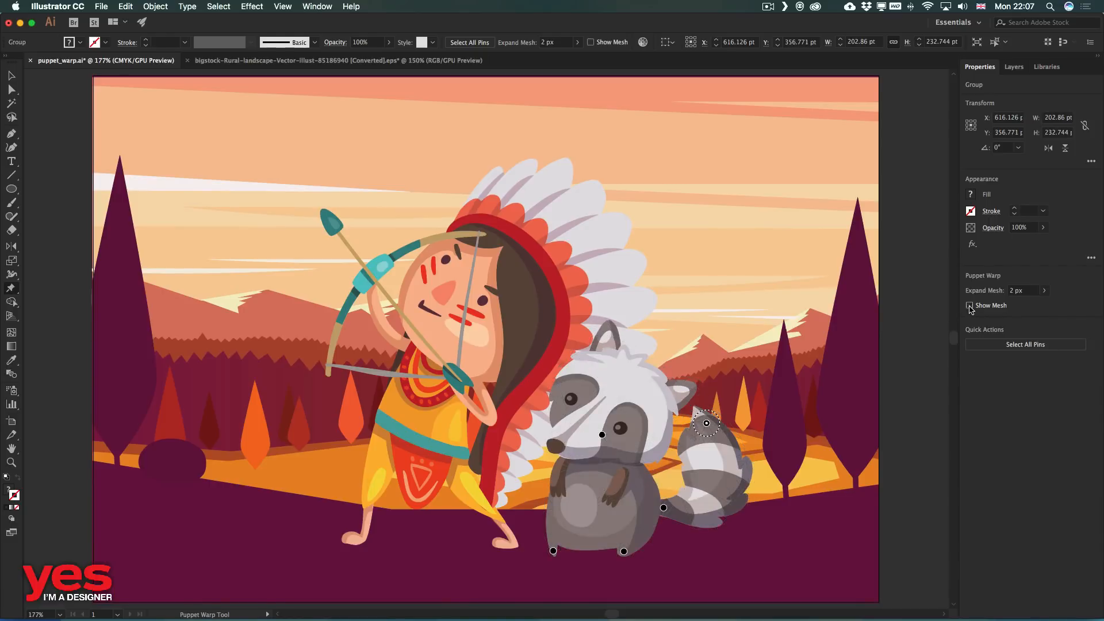
click(970, 305)
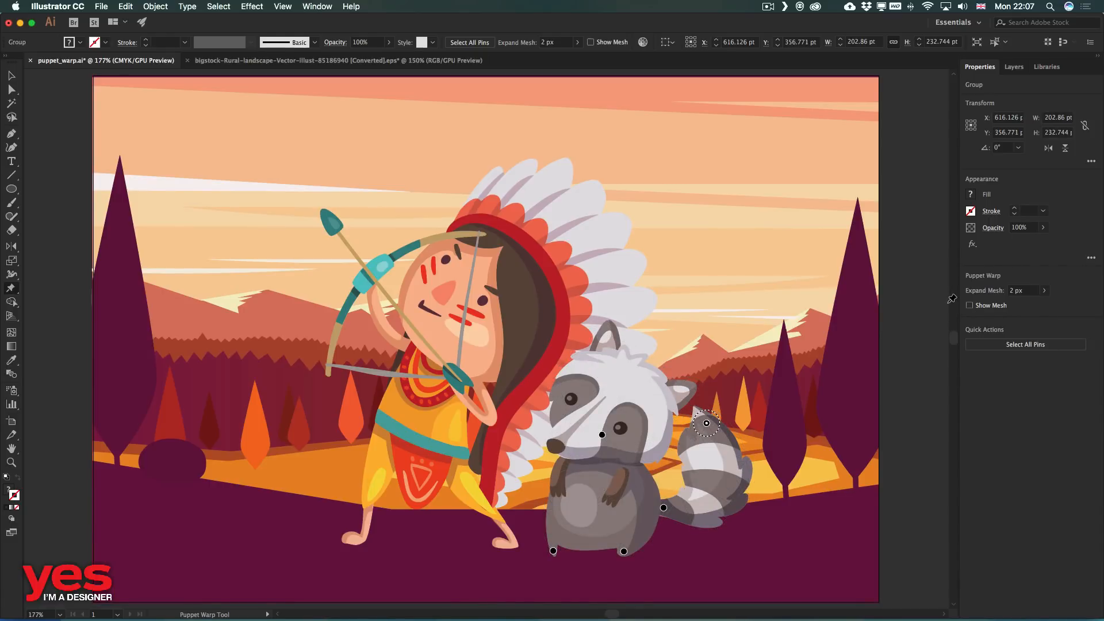
Step: Turn on Show Edges from the View menu to reveal the raccoon's path outlines
click(283, 7)
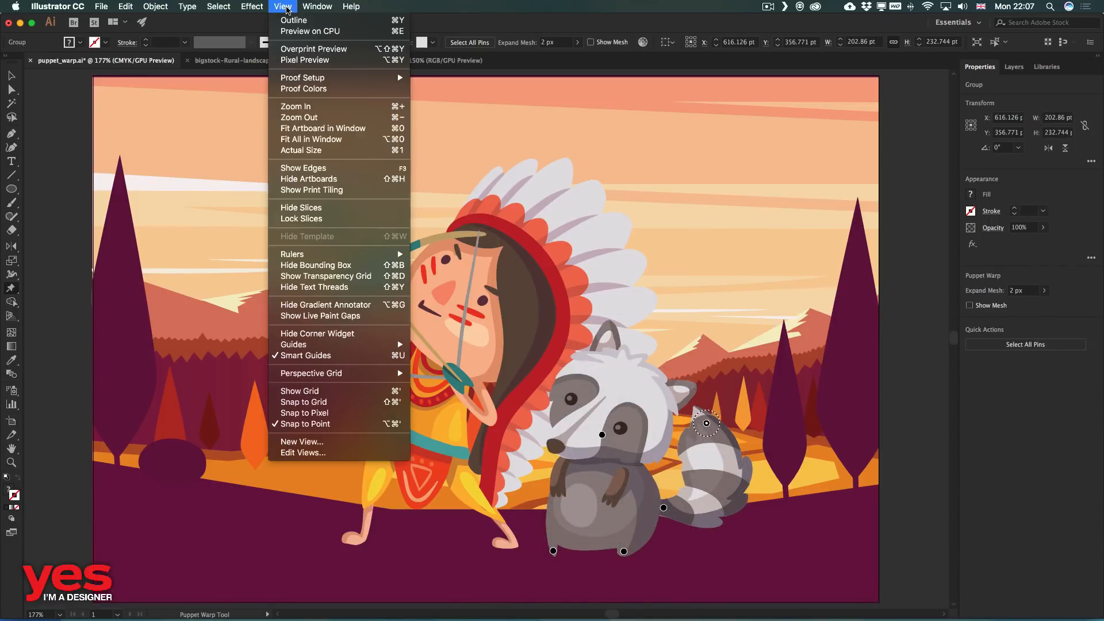
mouse_move(317, 210)
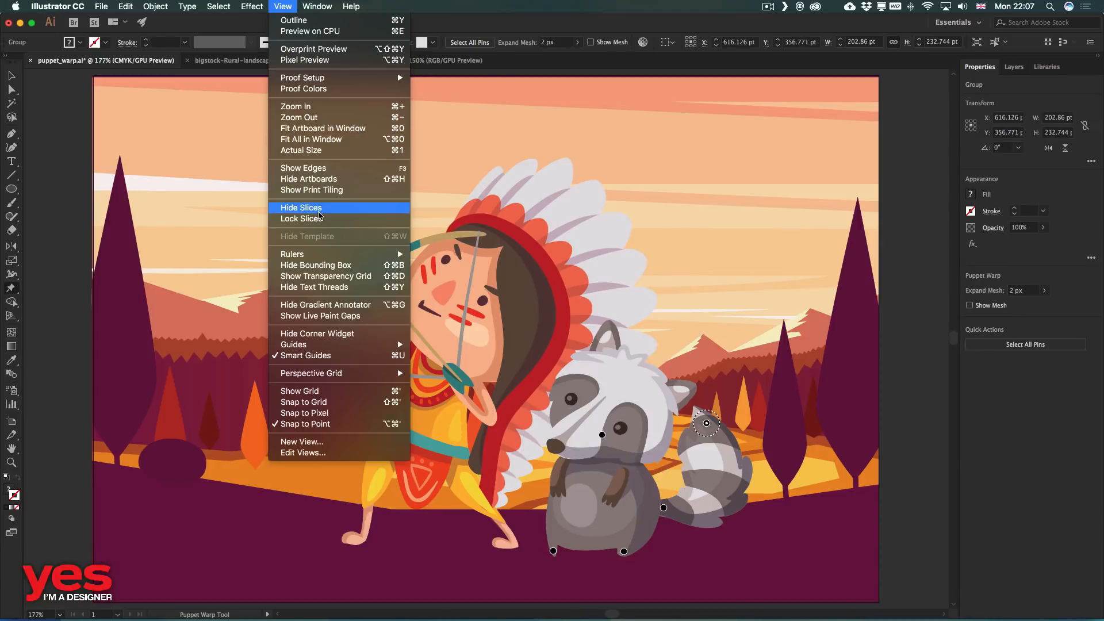
mouse_move(340, 168)
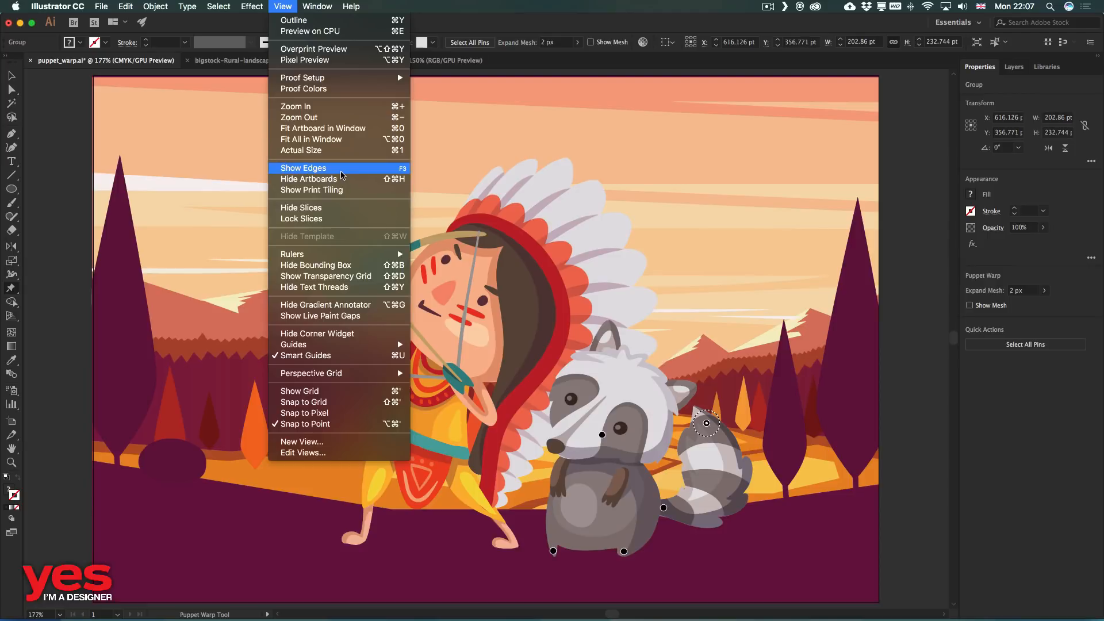
click(302, 168)
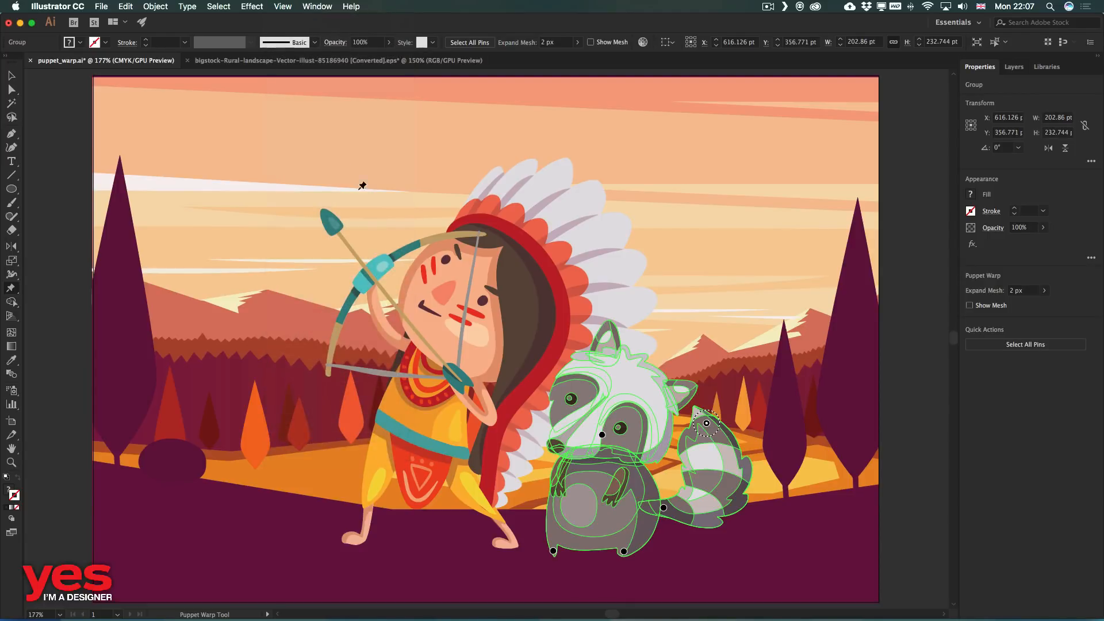
click(283, 7)
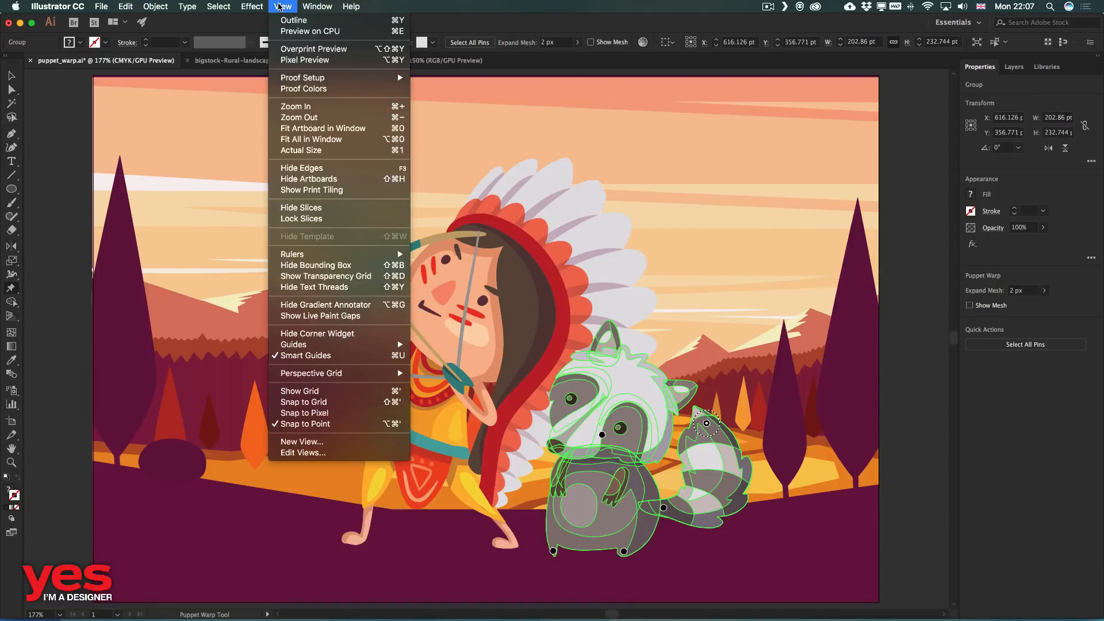
mouse_move(320, 208)
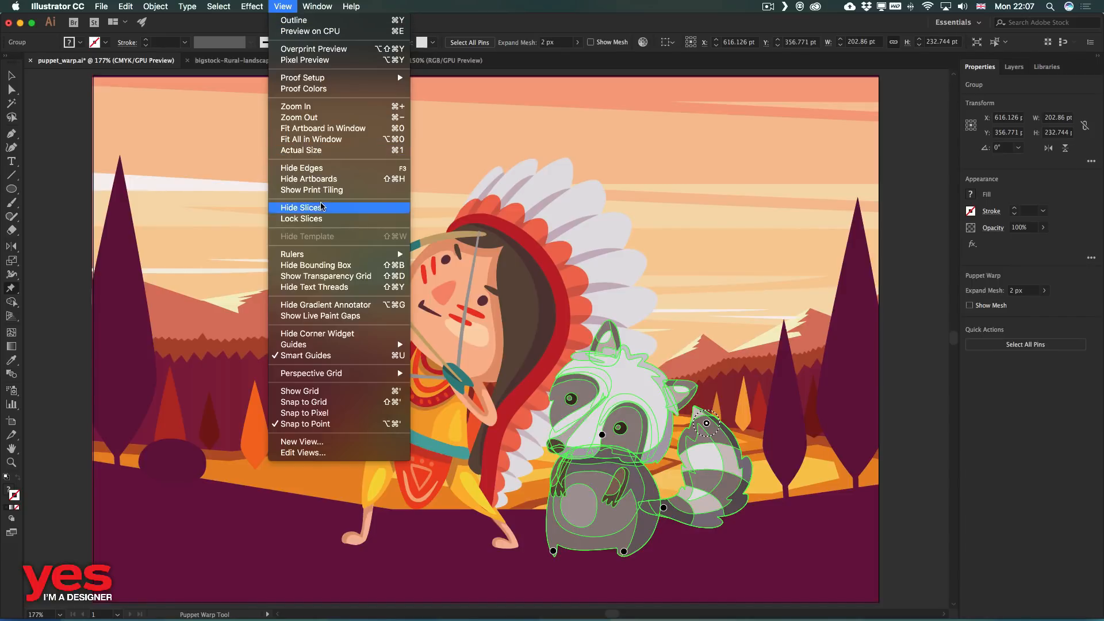